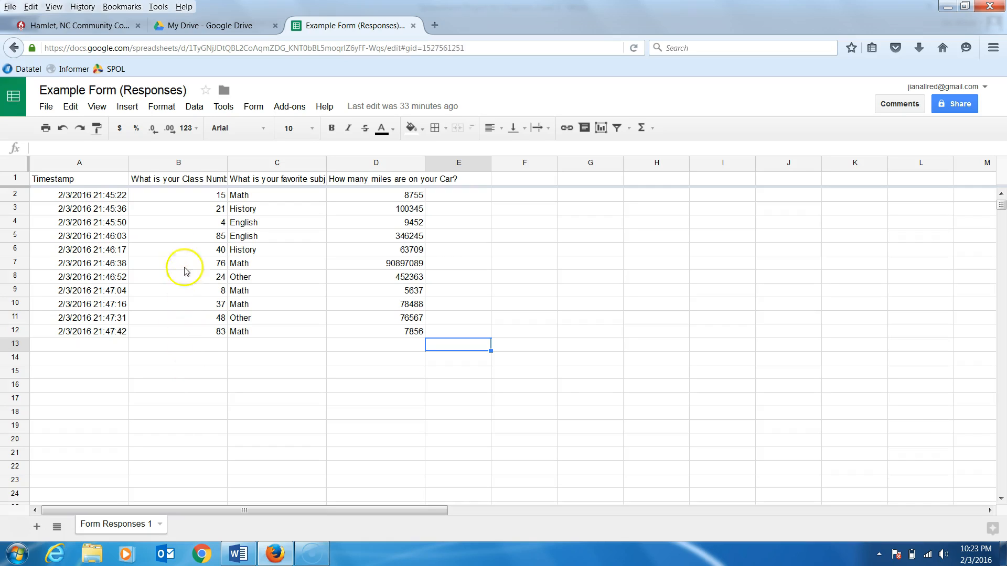
{"action": "mouse_move", "coordinate": [182, 207]}
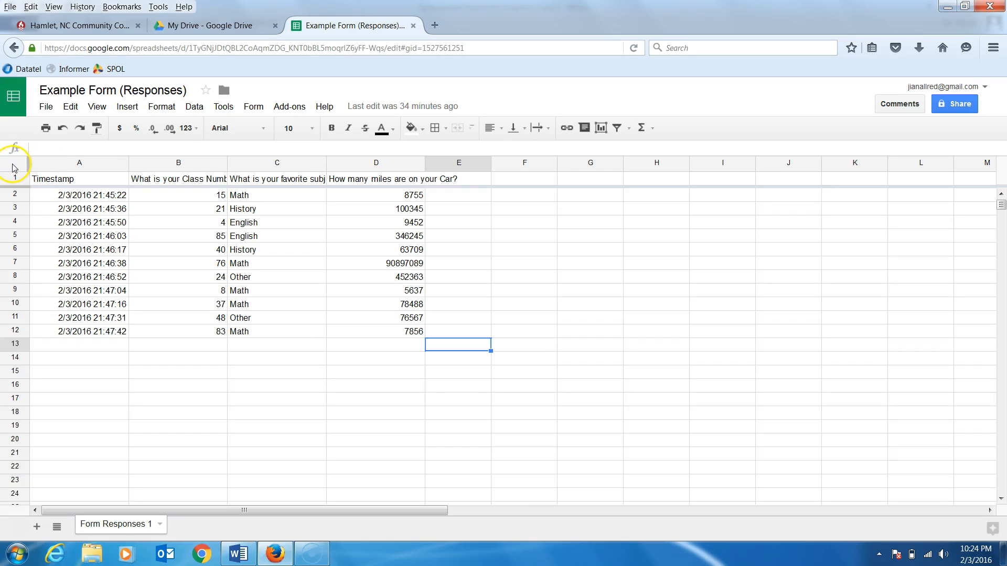
Select all cells of the responses sheet and bring up the Data menu.
{"action": "left_click", "coordinate": [14, 179]}
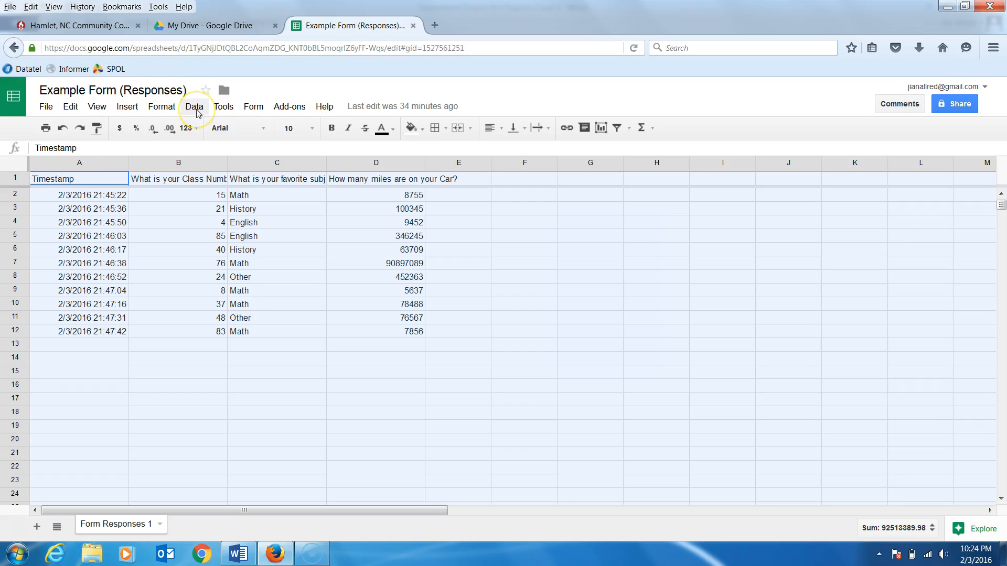
{"action": "left_click", "coordinate": [194, 106]}
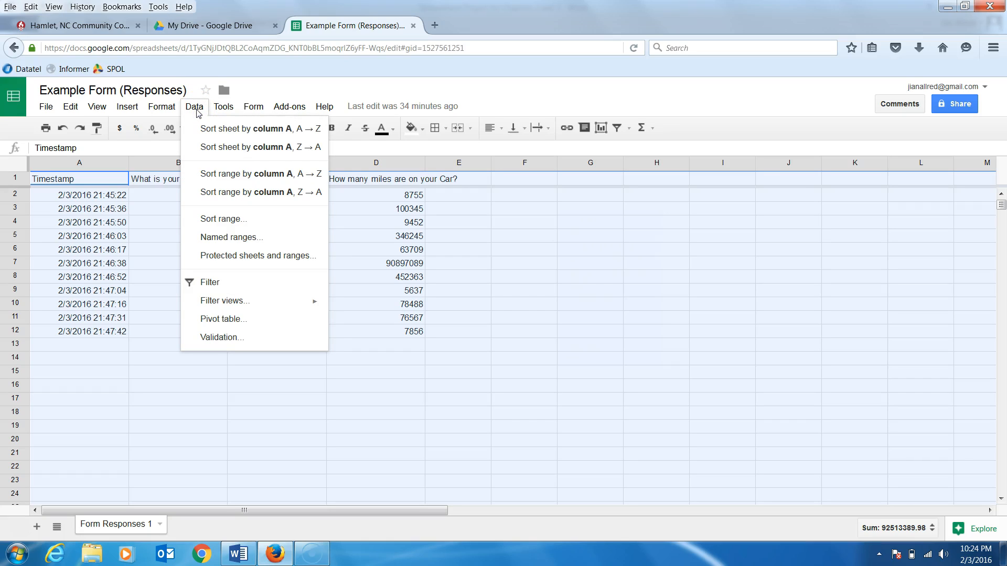
{"action": "mouse_move", "coordinate": [223, 219]}
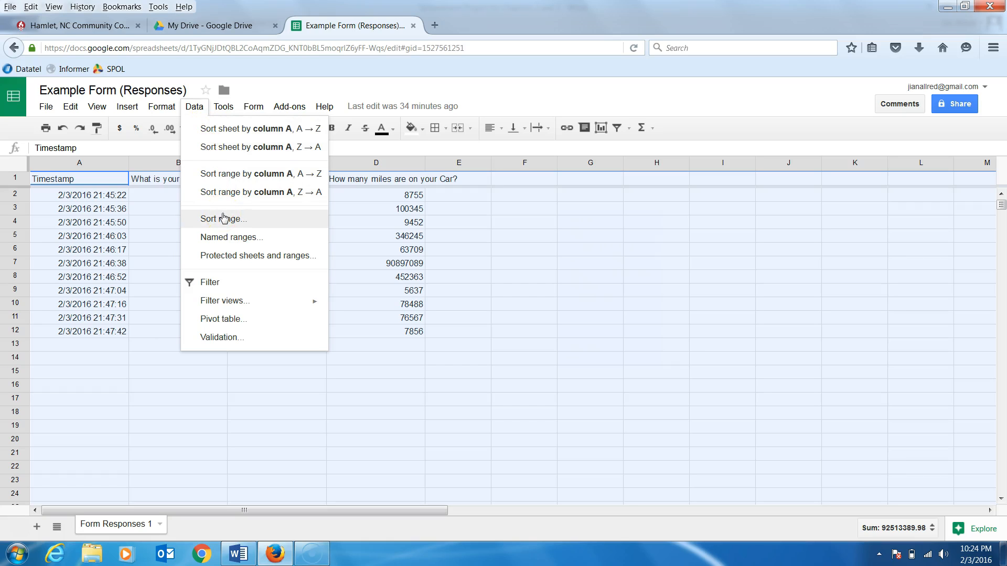
Set up a Sort range on the whole selection keyed on Column B, A→Z.
{"action": "left_click", "coordinate": [222, 218]}
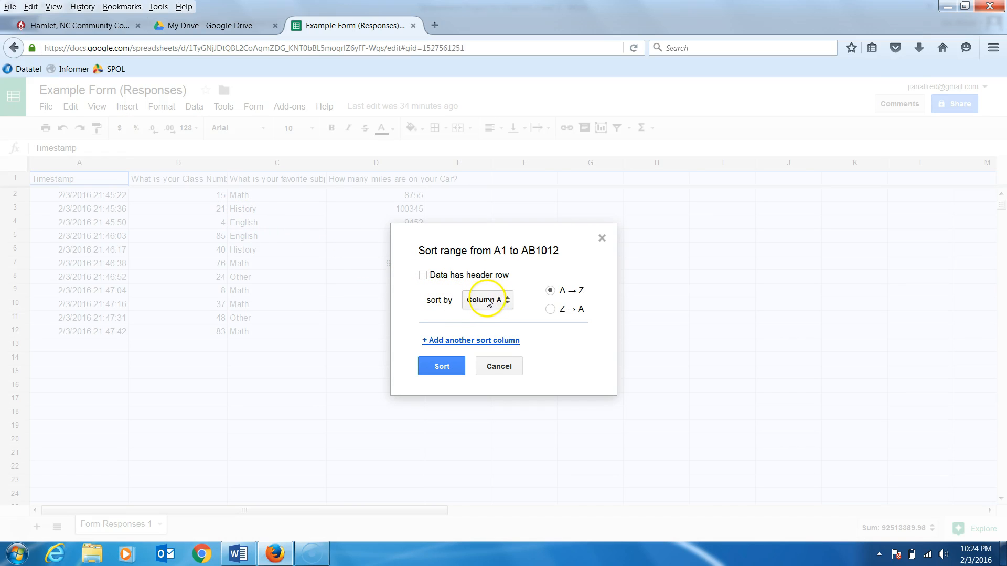
{"action": "left_click", "coordinate": [486, 300]}
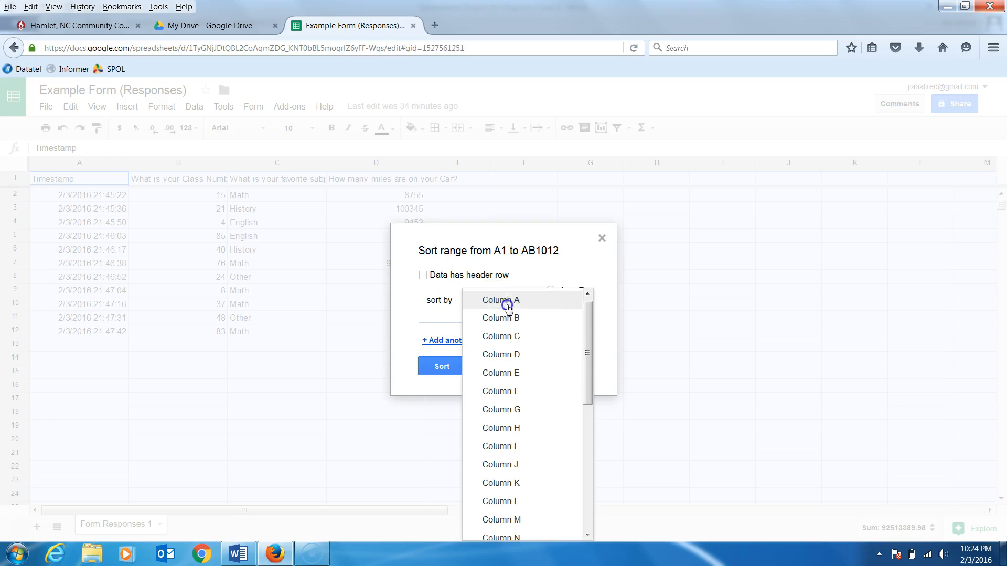
{"action": "mouse_move", "coordinate": [501, 318]}
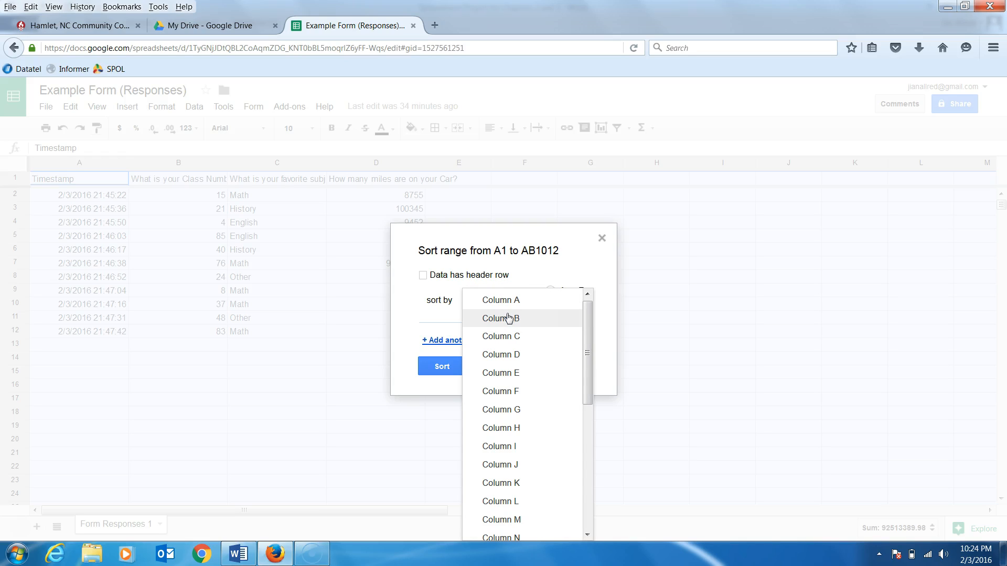
{"action": "left_click", "coordinate": [500, 317]}
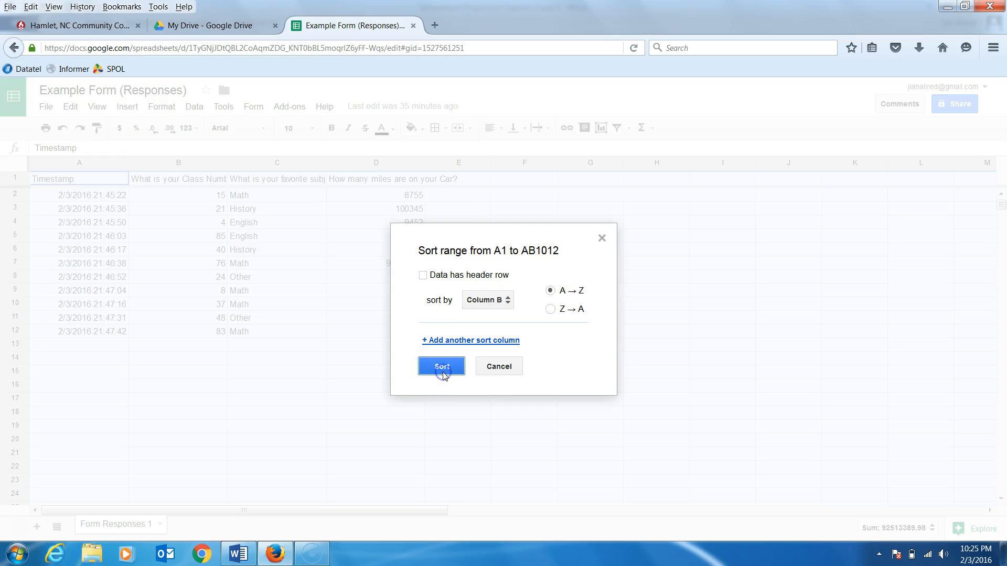
Sort responses by class number ascending, then undo to restore the original order.
{"action": "left_click", "coordinate": [441, 366]}
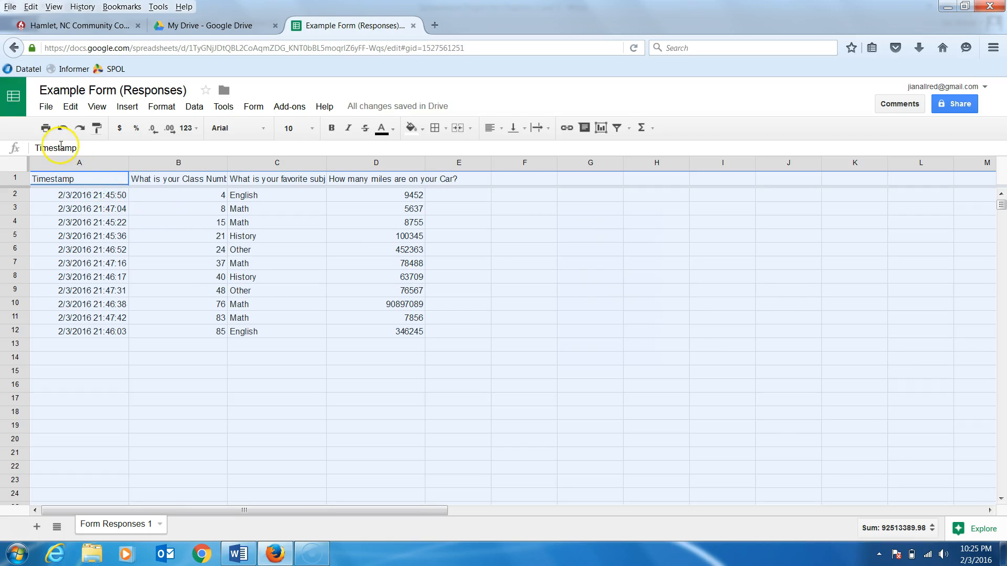
{"action": "mouse_move", "coordinate": [62, 128]}
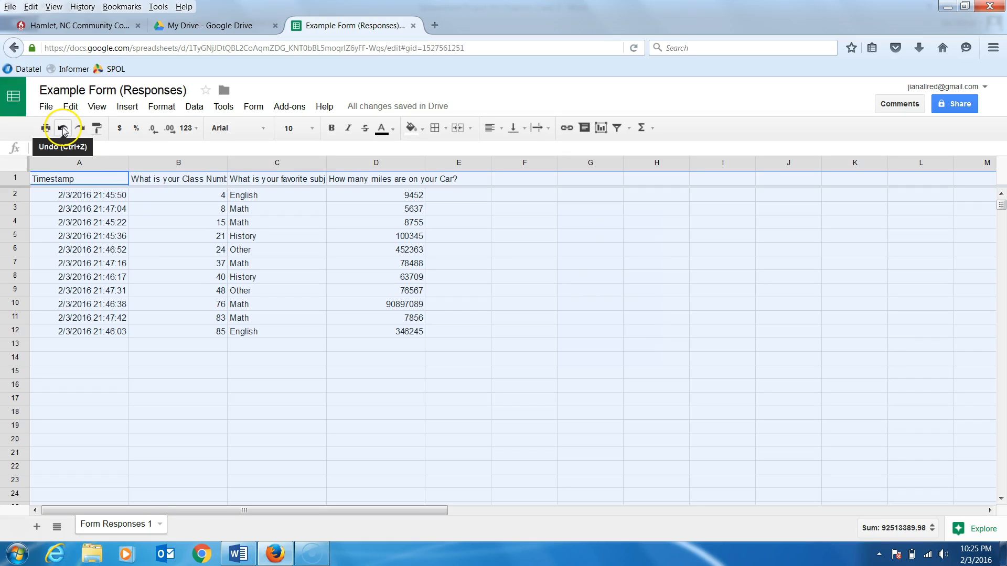
{"action": "left_click", "coordinate": [62, 128]}
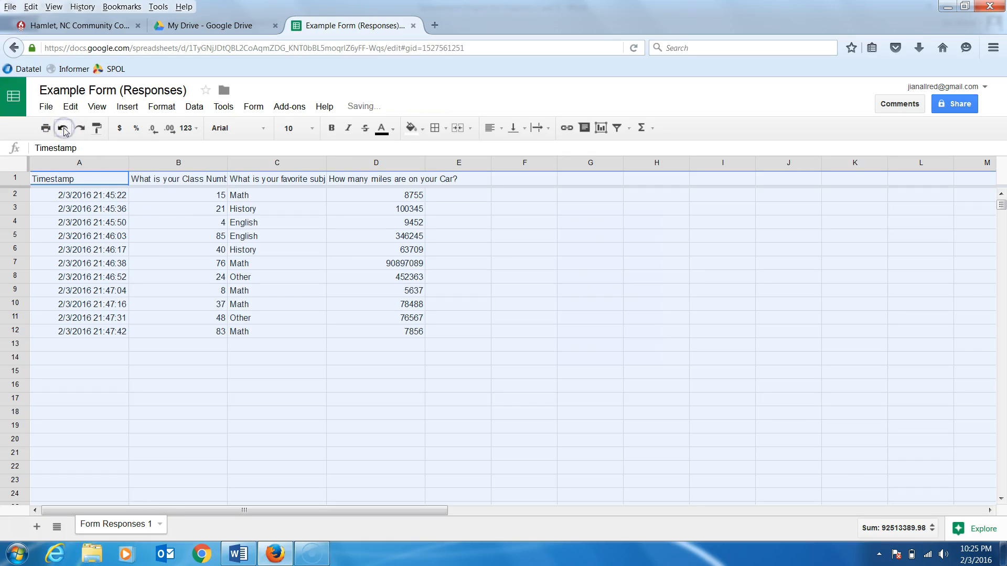